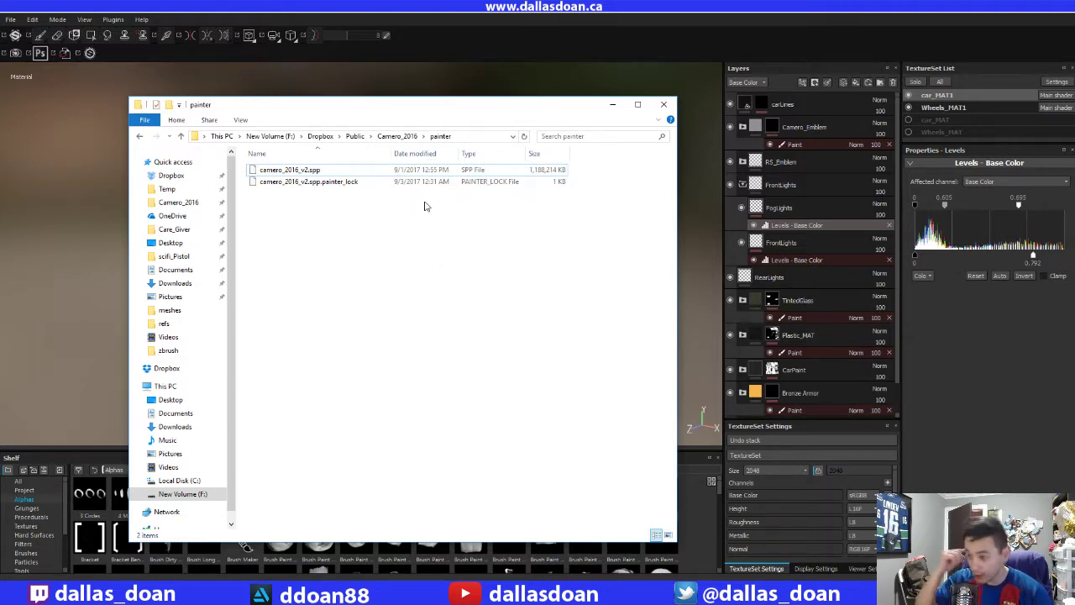
{"action": "mouse_move", "coordinate": [565, 195]}
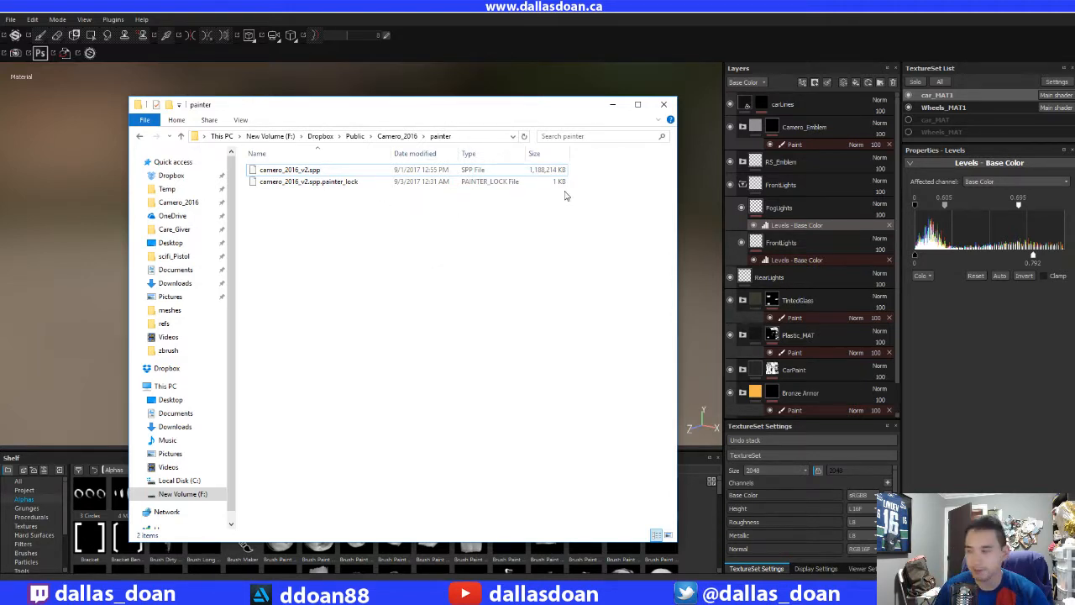
- Select the cameroo_2016_v2.spp project file to check its size
{"action": "left_click", "coordinate": [288, 170]}
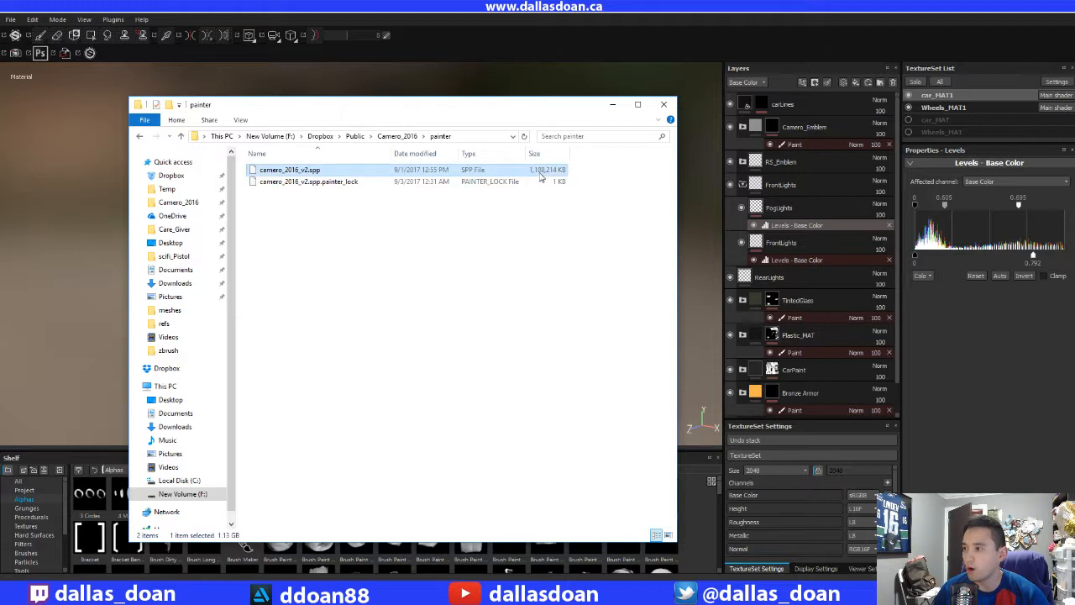
{"action": "mouse_move", "coordinate": [464, 108]}
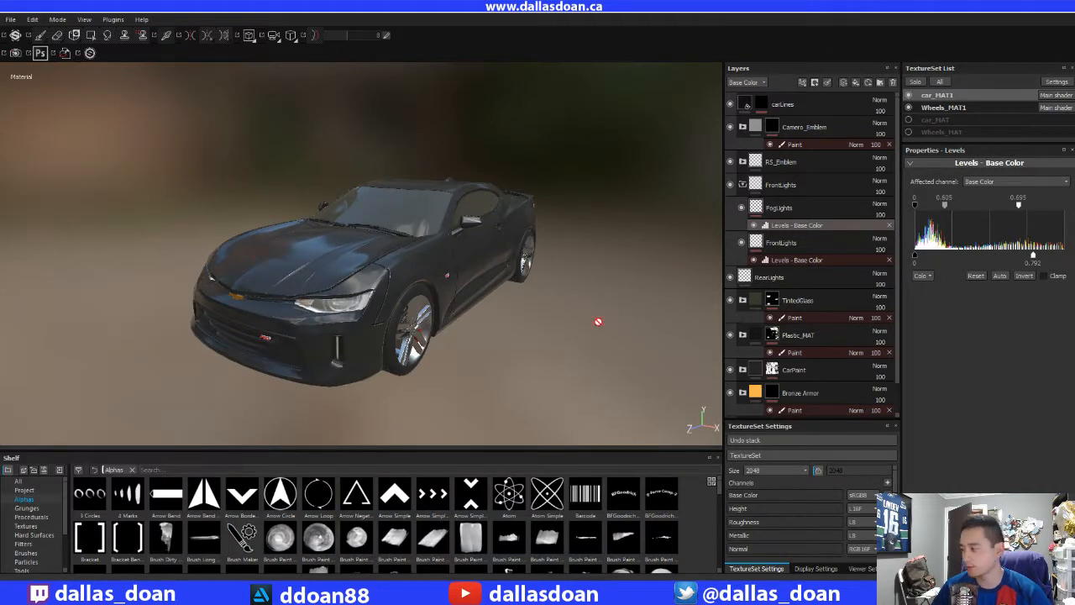
{"action": "mouse_move", "coordinate": [296, 252]}
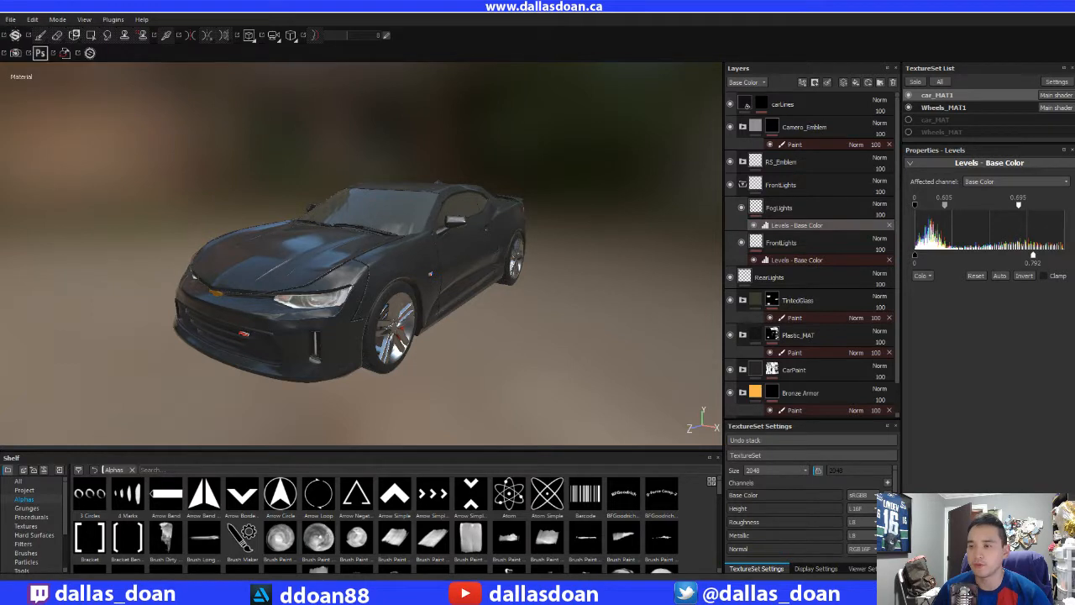
- Run File > Clean to remove the project's unused resources
{"action": "left_click", "coordinate": [10, 21]}
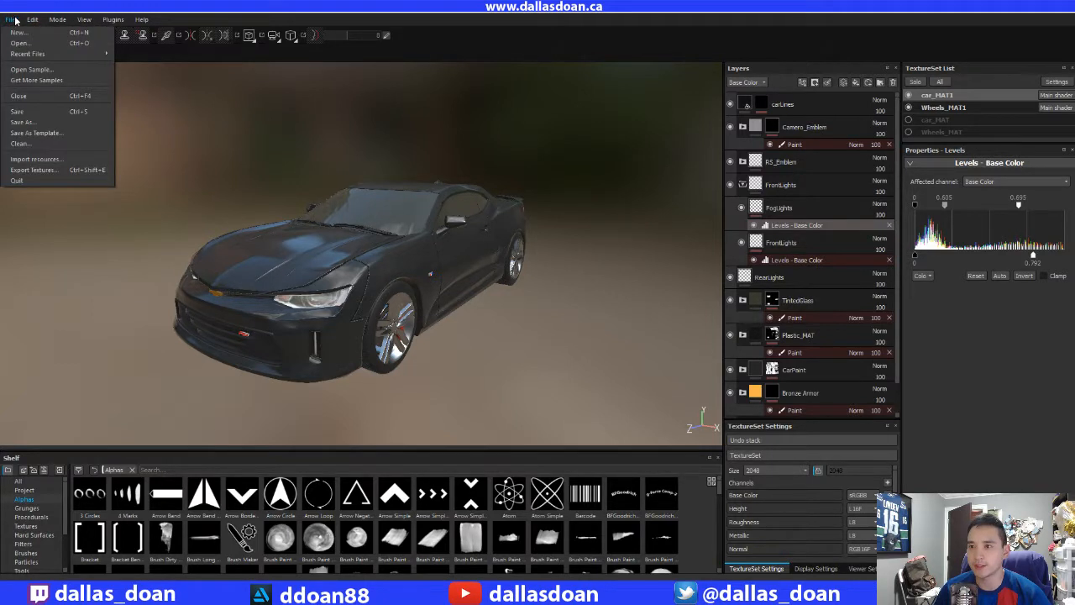
{"action": "mouse_move", "coordinate": [20, 142]}
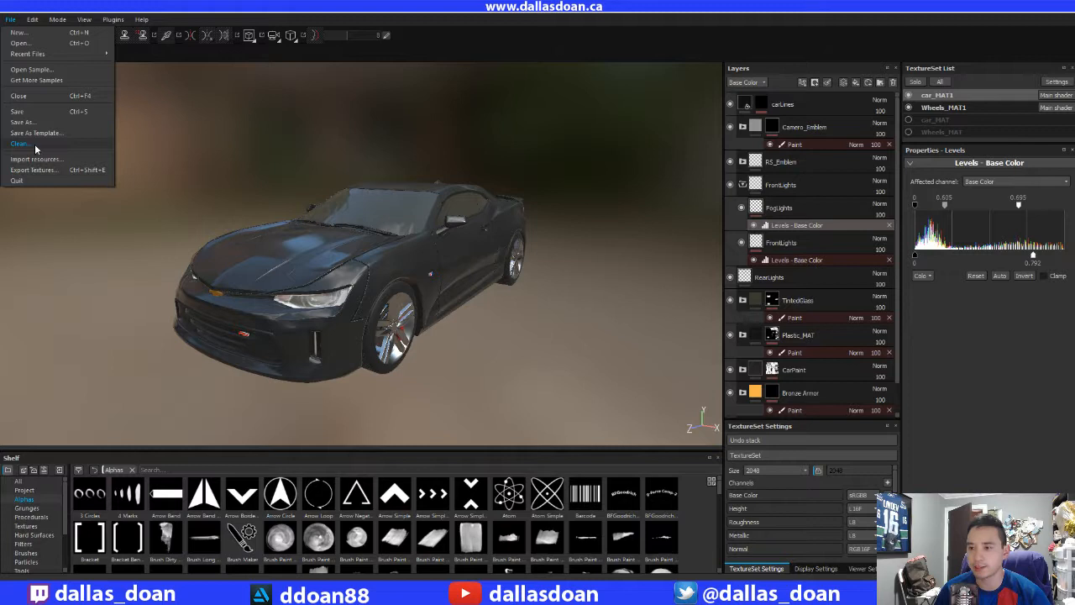
{"action": "left_click", "coordinate": [20, 145]}
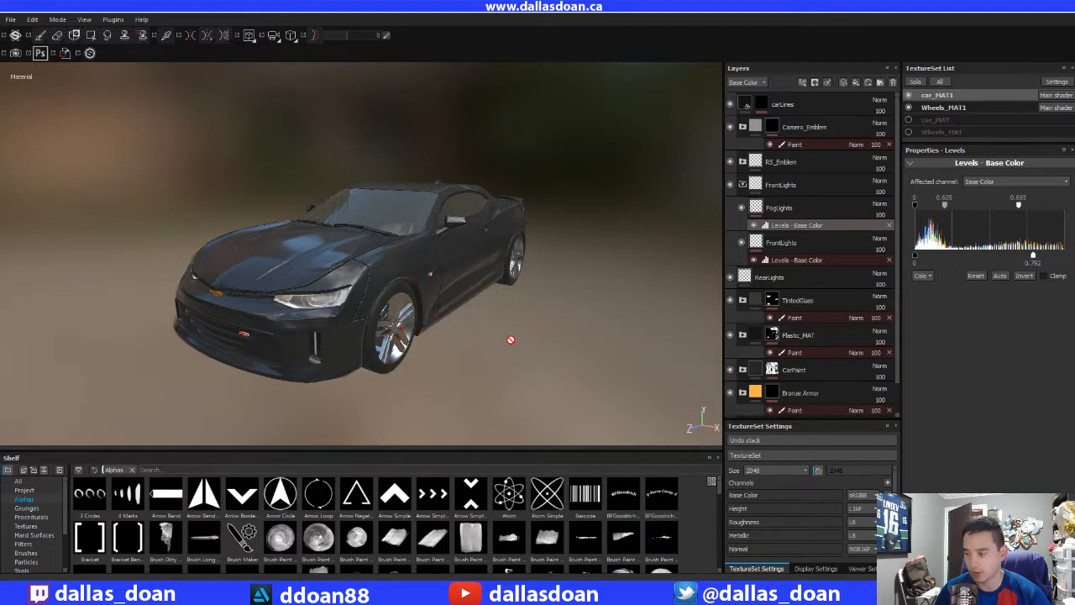
{"action": "mouse_move", "coordinate": [662, 461]}
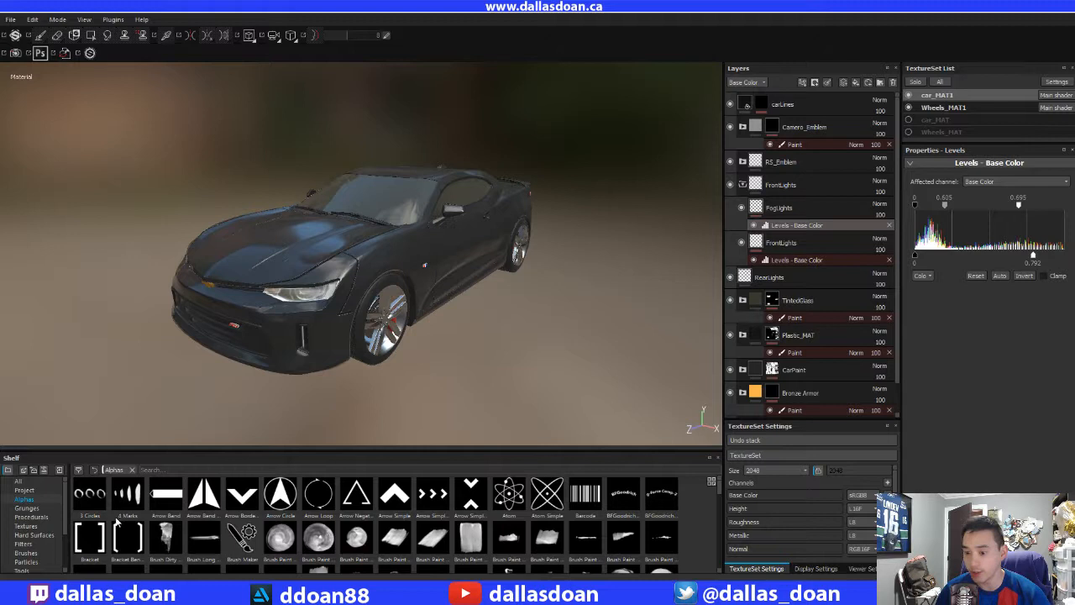
- Switch the shelf to the Textures category to review the project's texture assets
{"action": "left_click", "coordinate": [25, 526]}
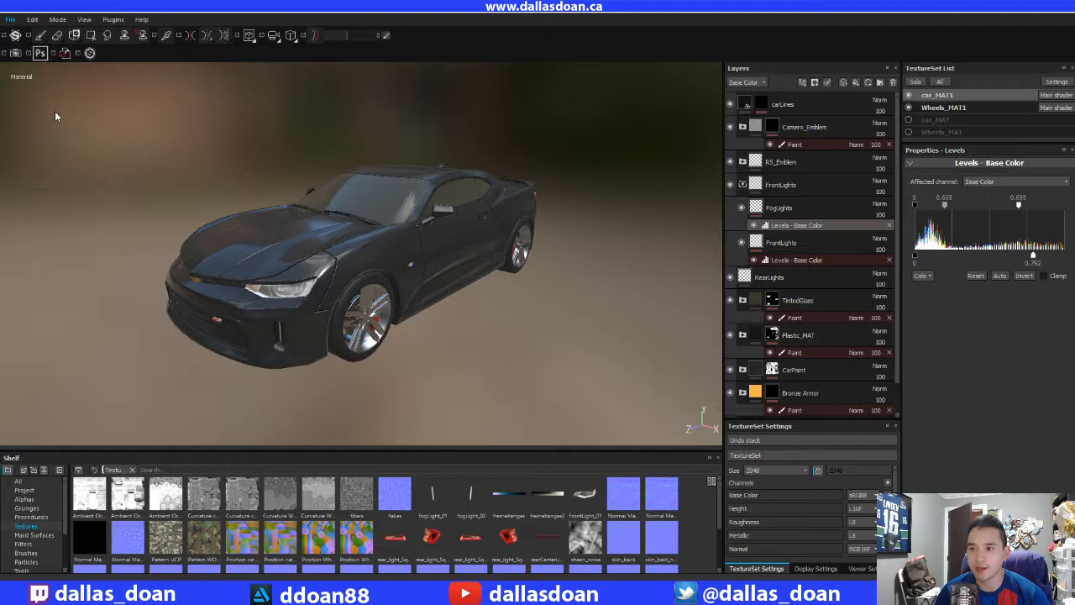
{"action": "mouse_move", "coordinate": [84, 167]}
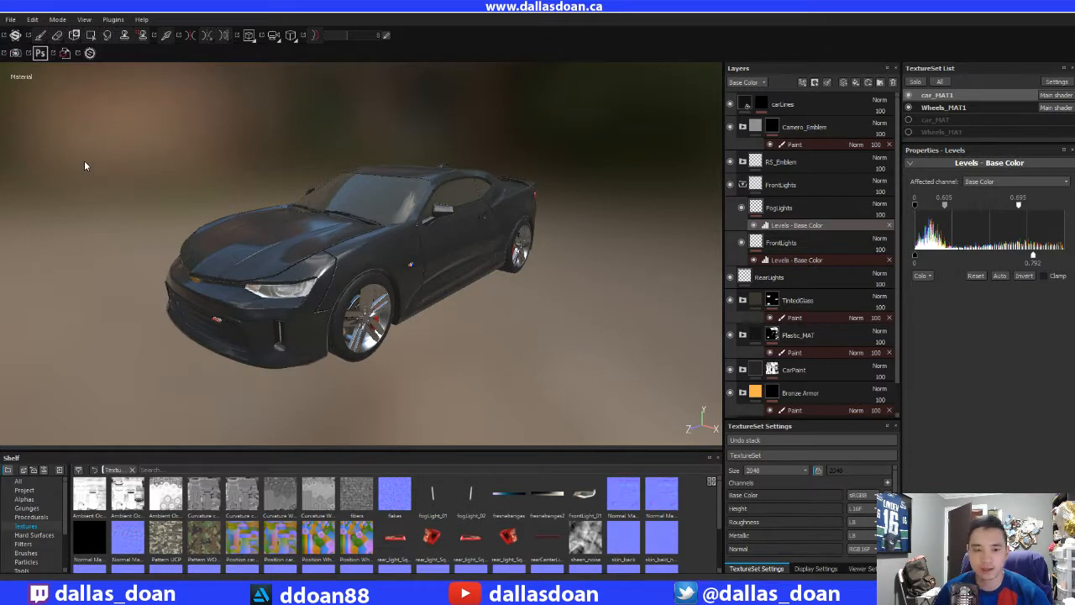
{"action": "mouse_move", "coordinate": [84, 183]}
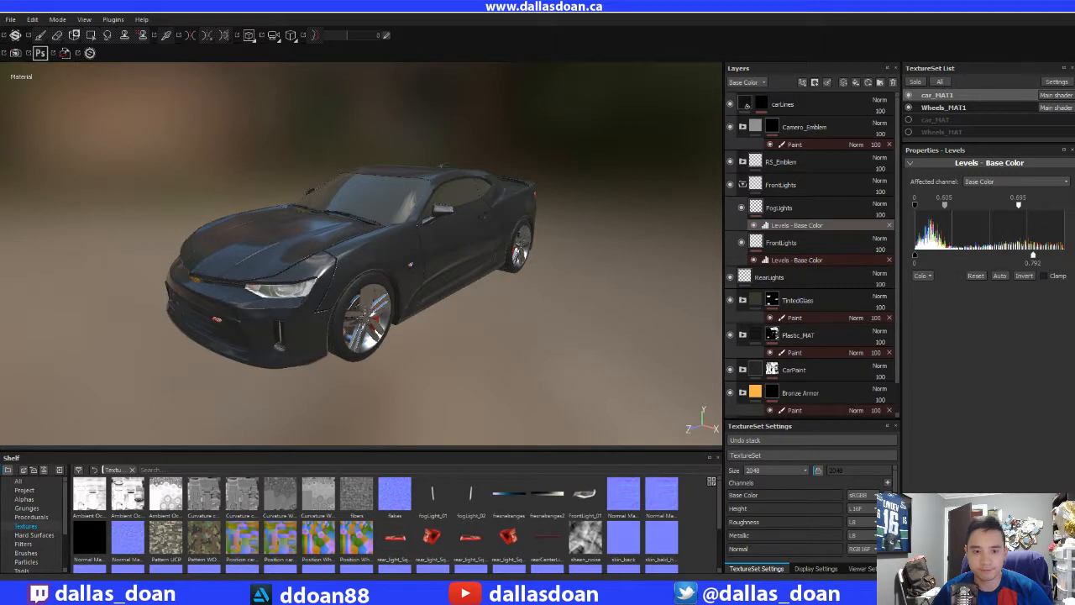
{"action": "mouse_move", "coordinate": [705, 517]}
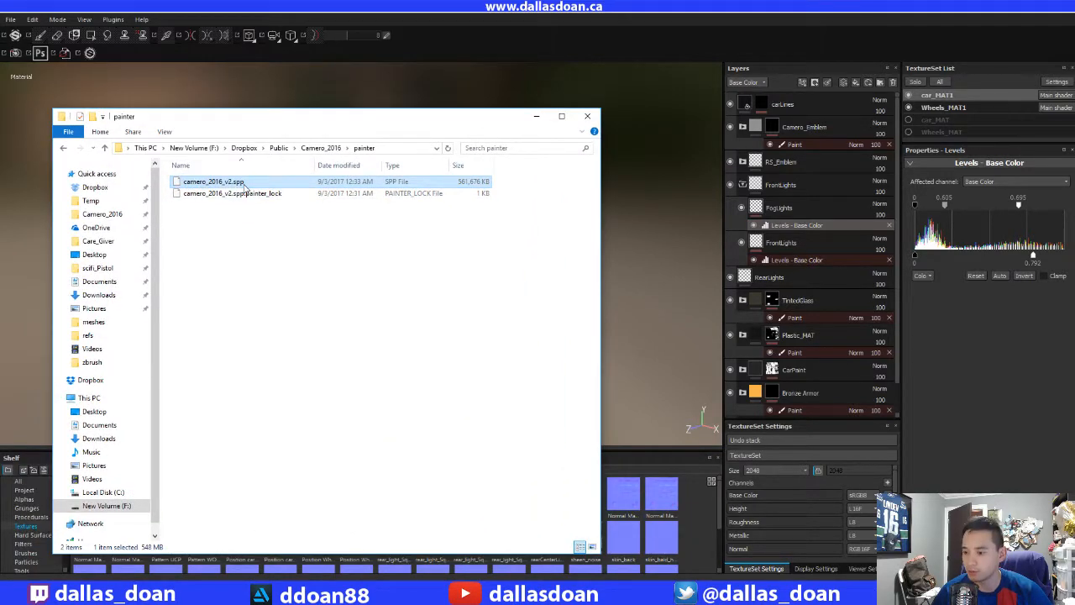
{"action": "mouse_move", "coordinate": [245, 188]}
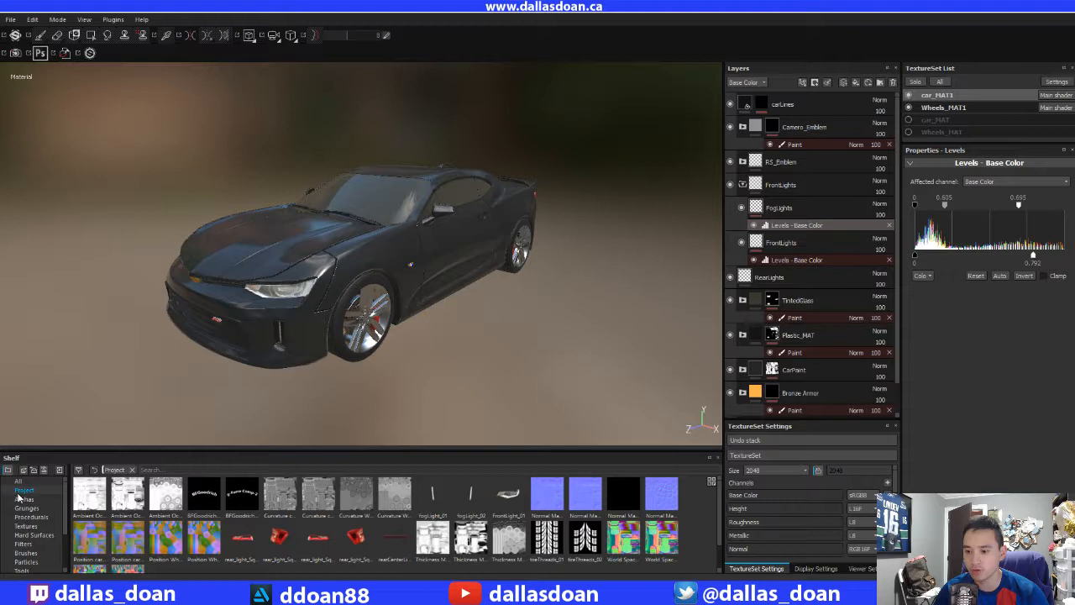
- Switch the shelf back to the Brushes category
{"action": "left_click", "coordinate": [24, 497]}
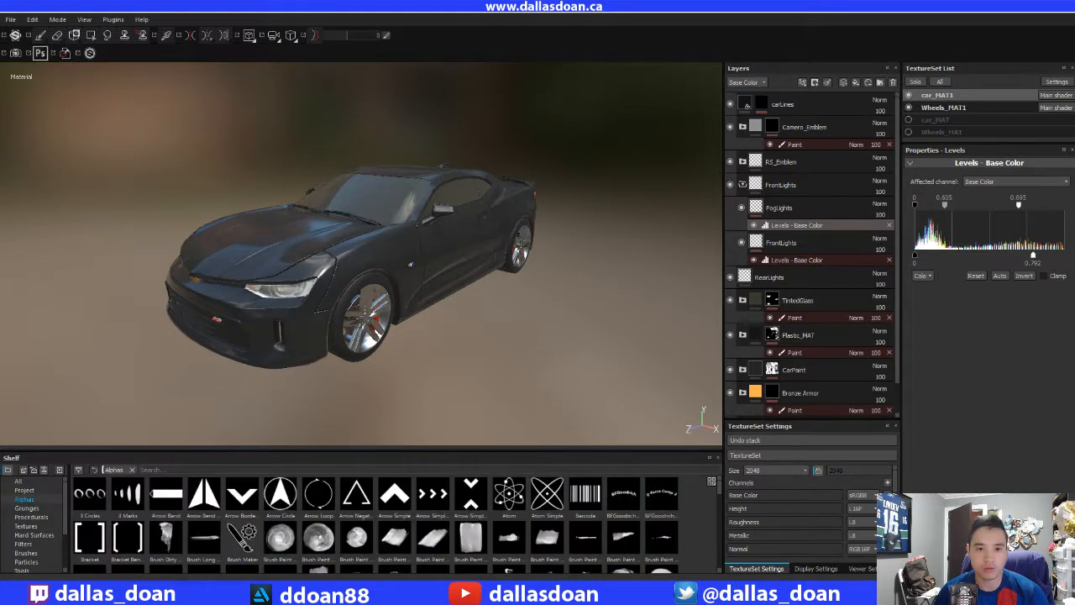
{"action": "mouse_move", "coordinate": [117, 279]}
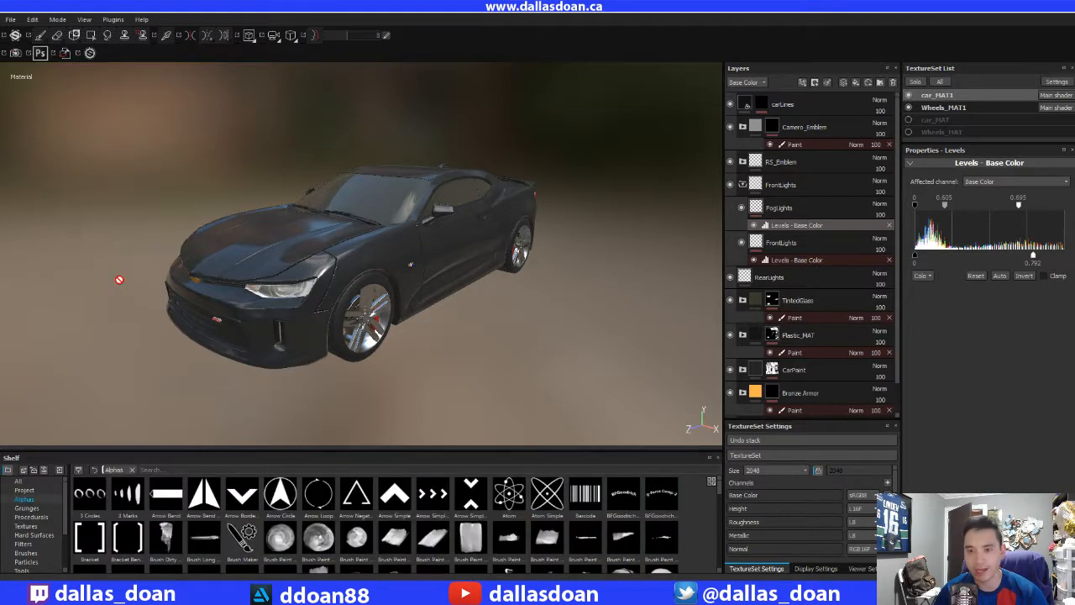